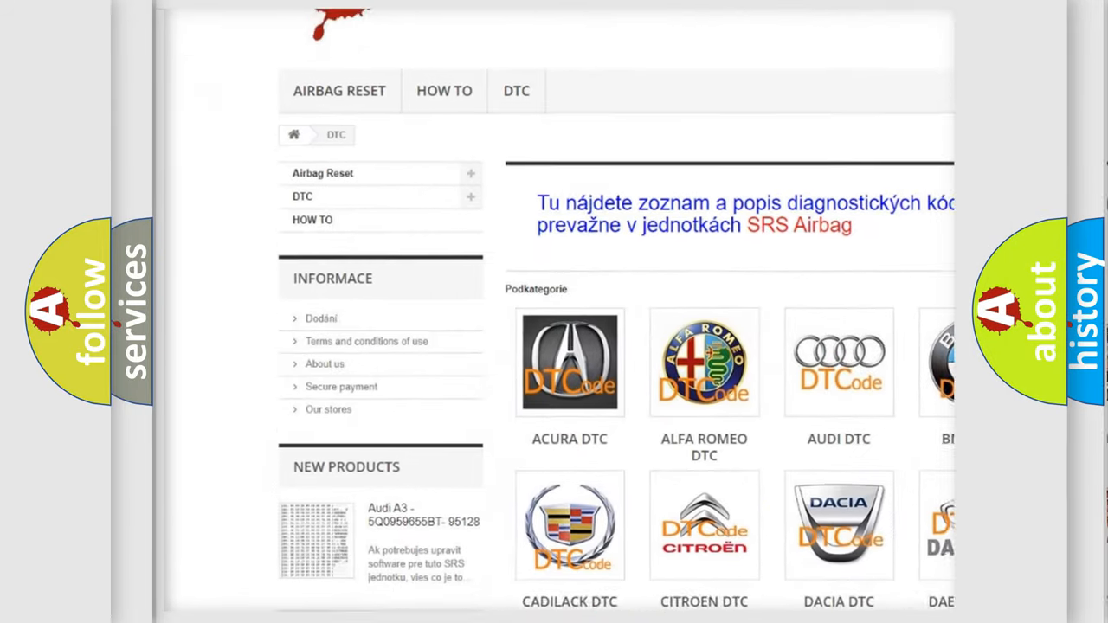
{"action": "scroll", "scroll_direction": "down", "scroll_amount": 3}
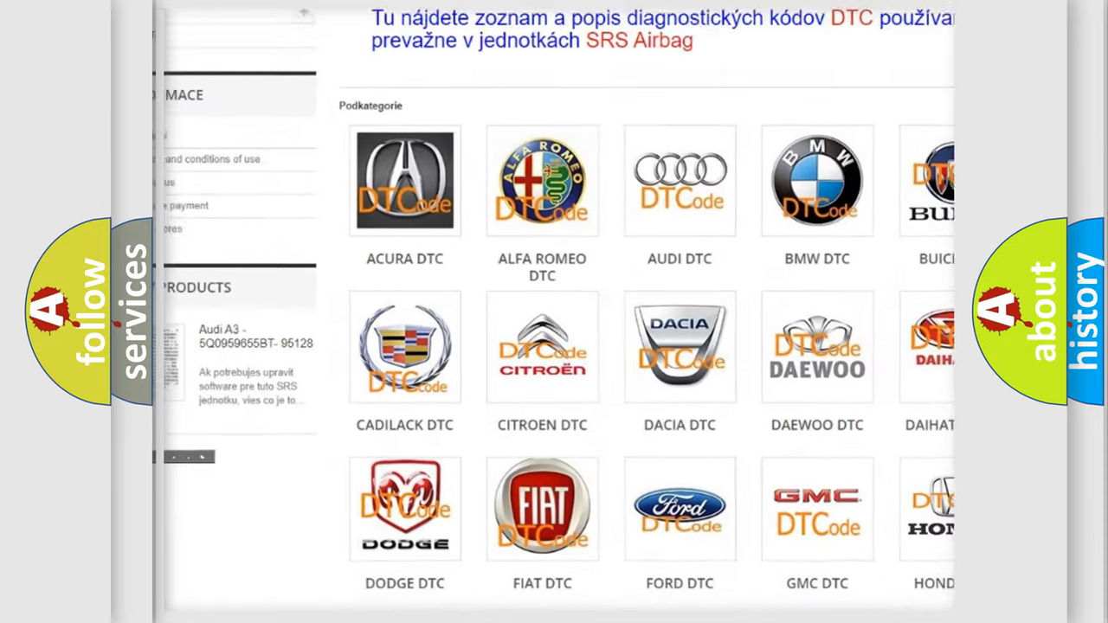
{"action": "scroll", "scroll_direction": "down", "scroll_amount": 3}
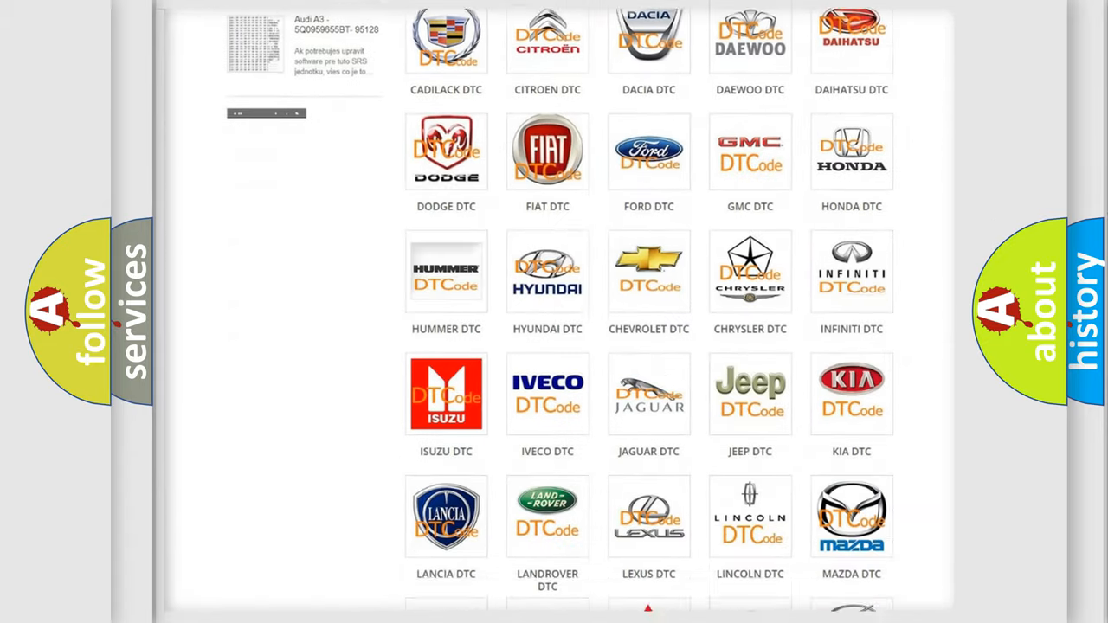
{"action": "scroll", "scroll_direction": "down", "scroll_amount": 3}
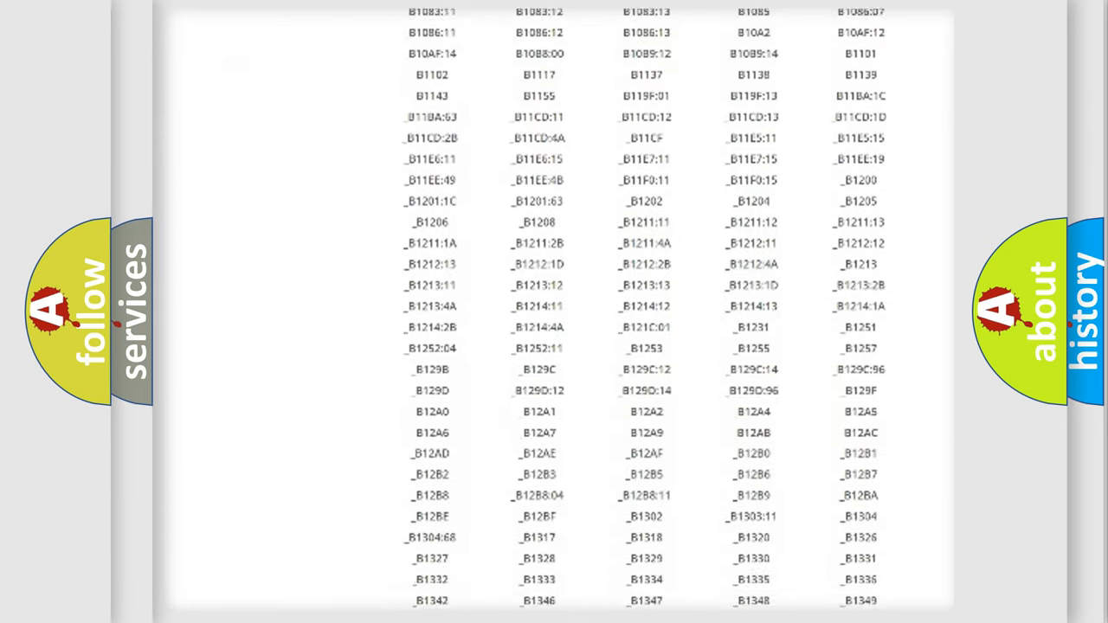
{"action": "scroll", "scroll_direction": "down", "scroll_amount": 3}
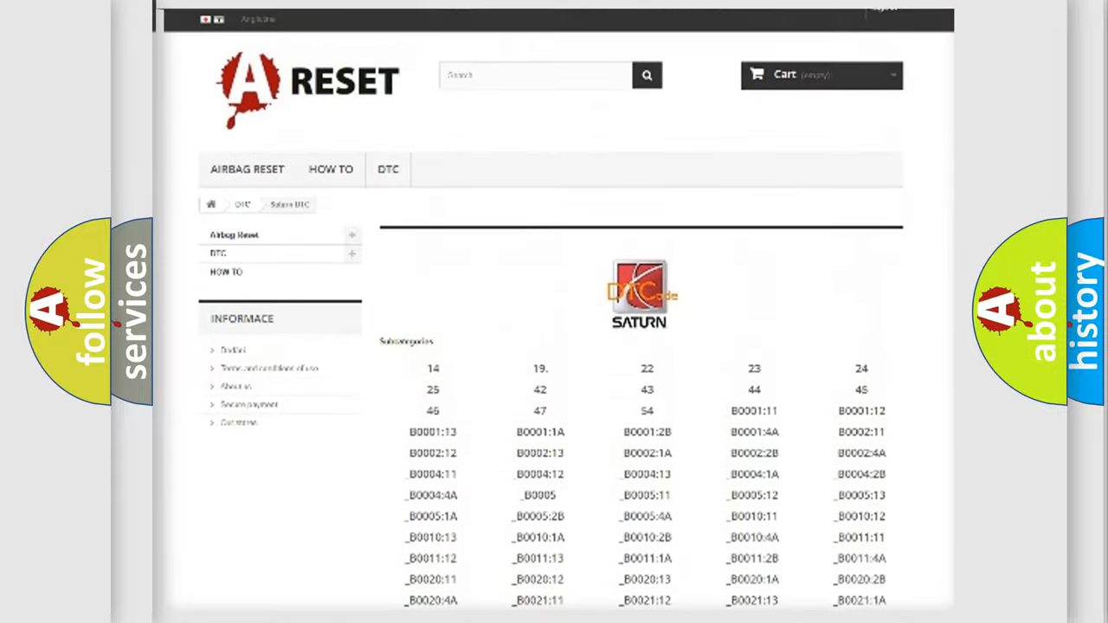
{"action": "scroll", "scroll_direction": "up", "scroll_amount": 3}
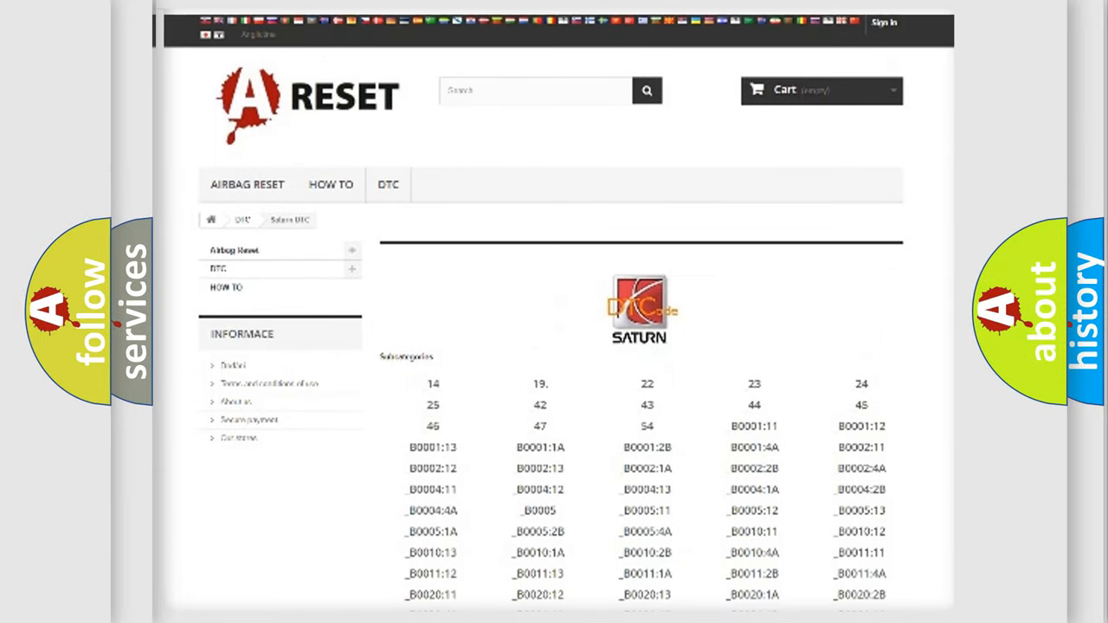